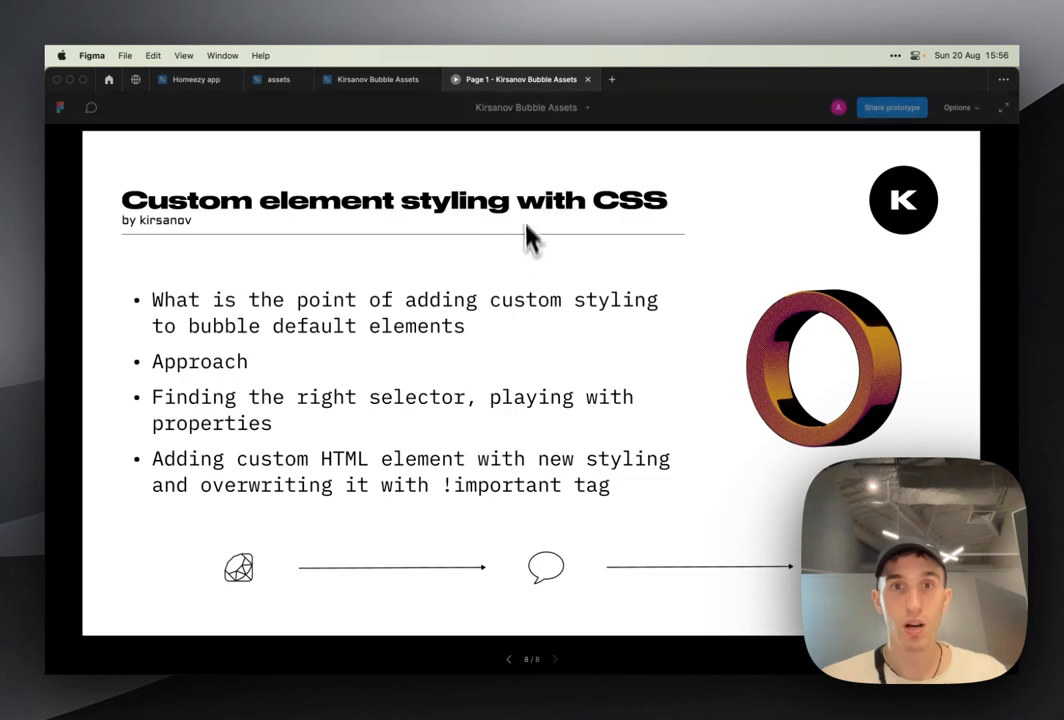
mouse_move(533, 695)
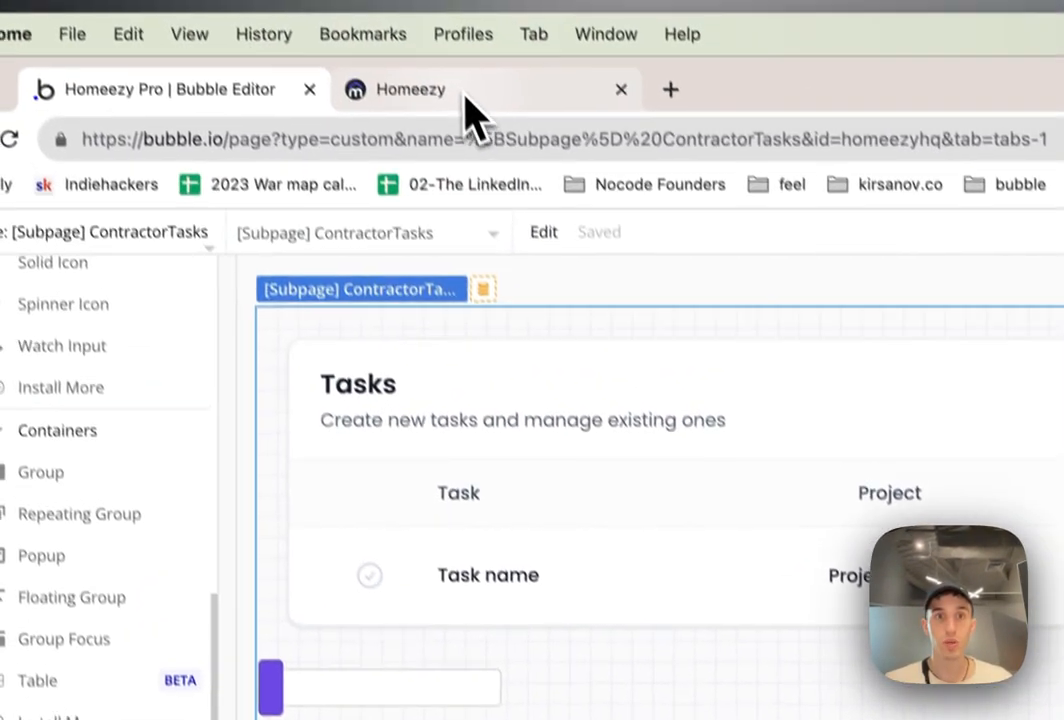
Step: Open SliderInput A's property editor on its Appearance tab
left_click(410, 89)
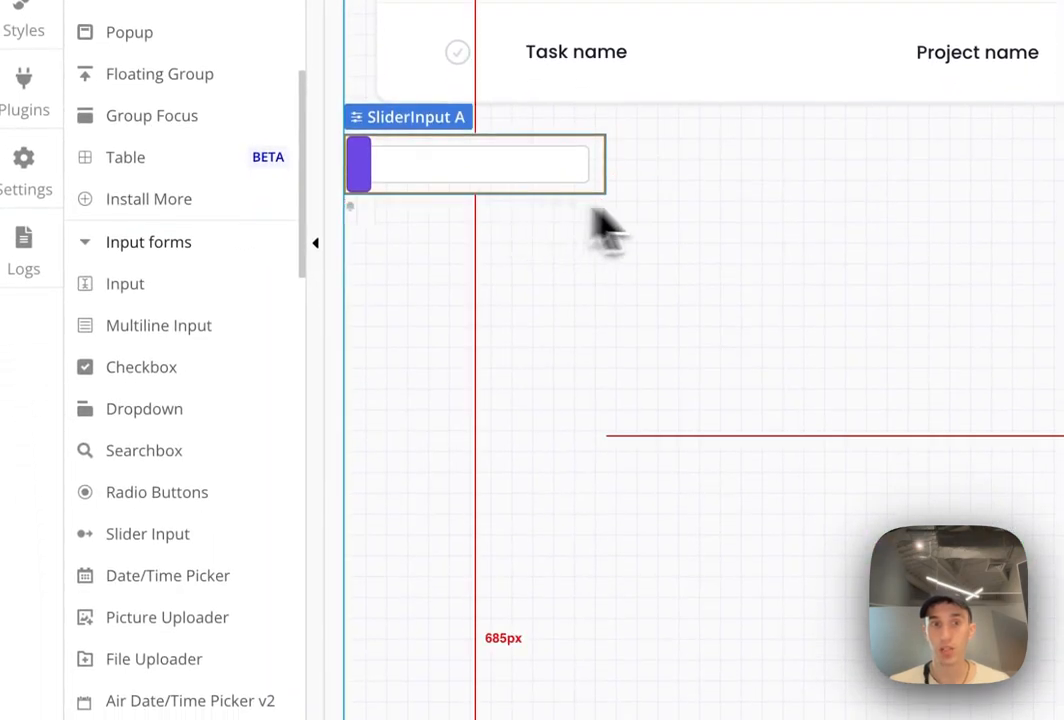
mouse_move(708, 350)
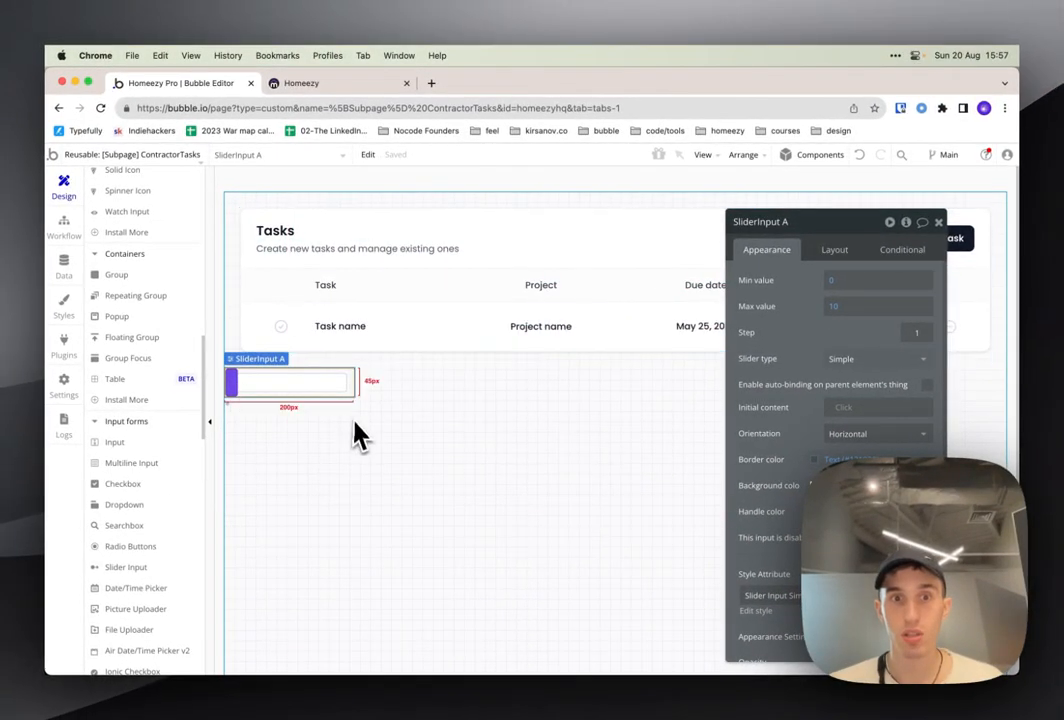
left_click(303, 83)
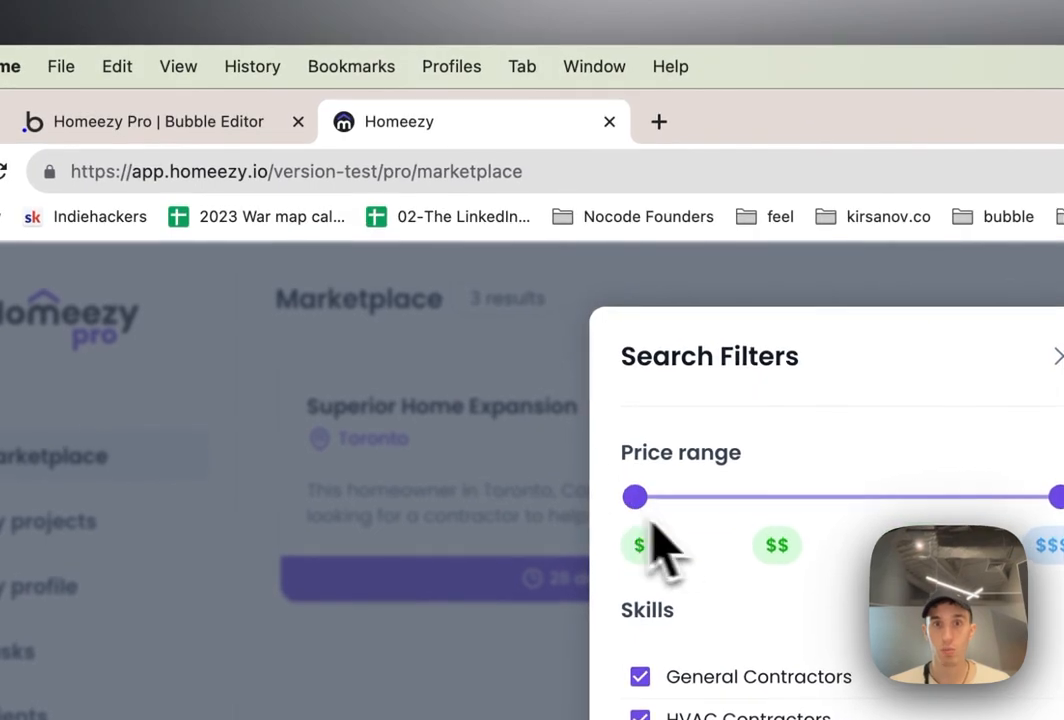
left_click(150, 121)
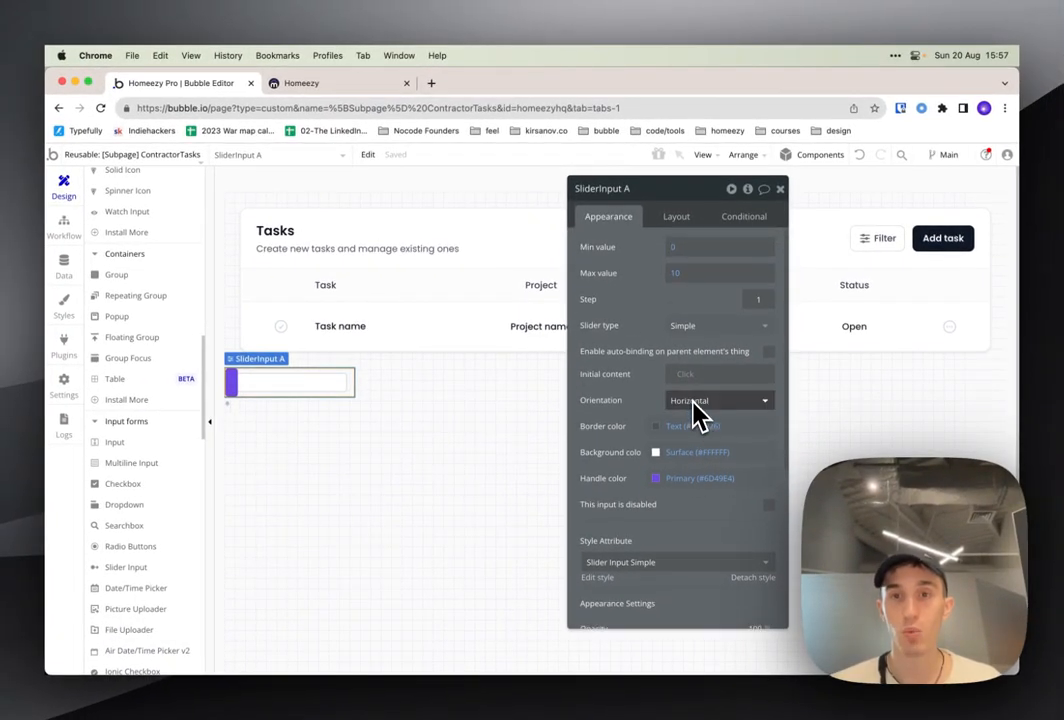
Step: Set SliderInput A's background to Primary Light and its height to 20px
left_click(658, 452)
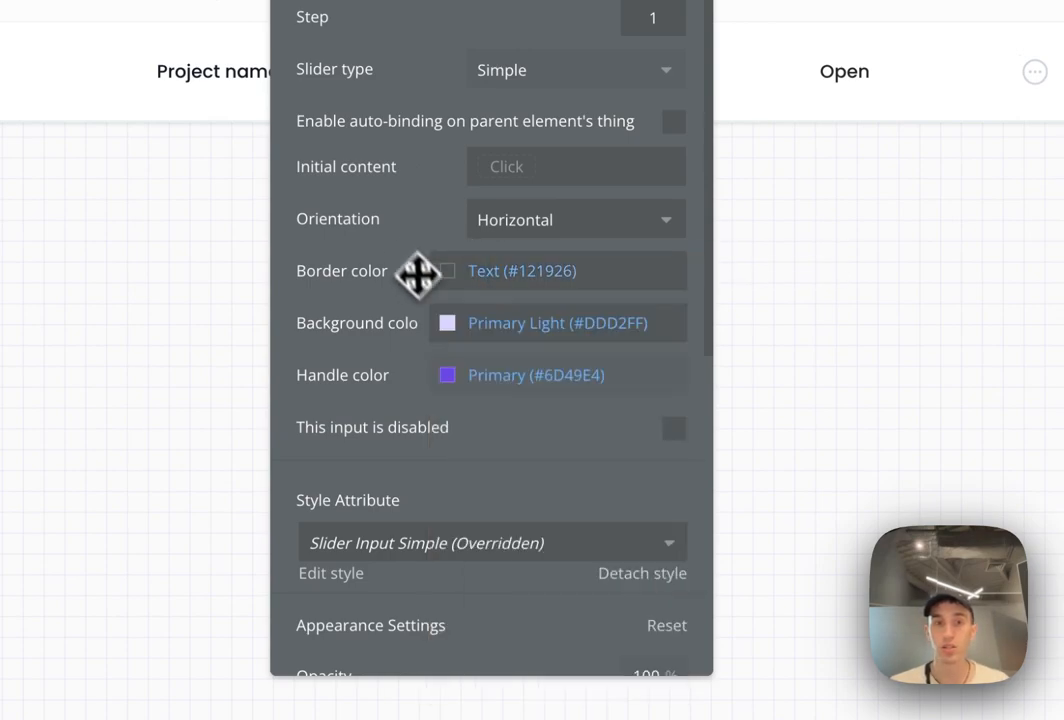
left_click(517, 147)
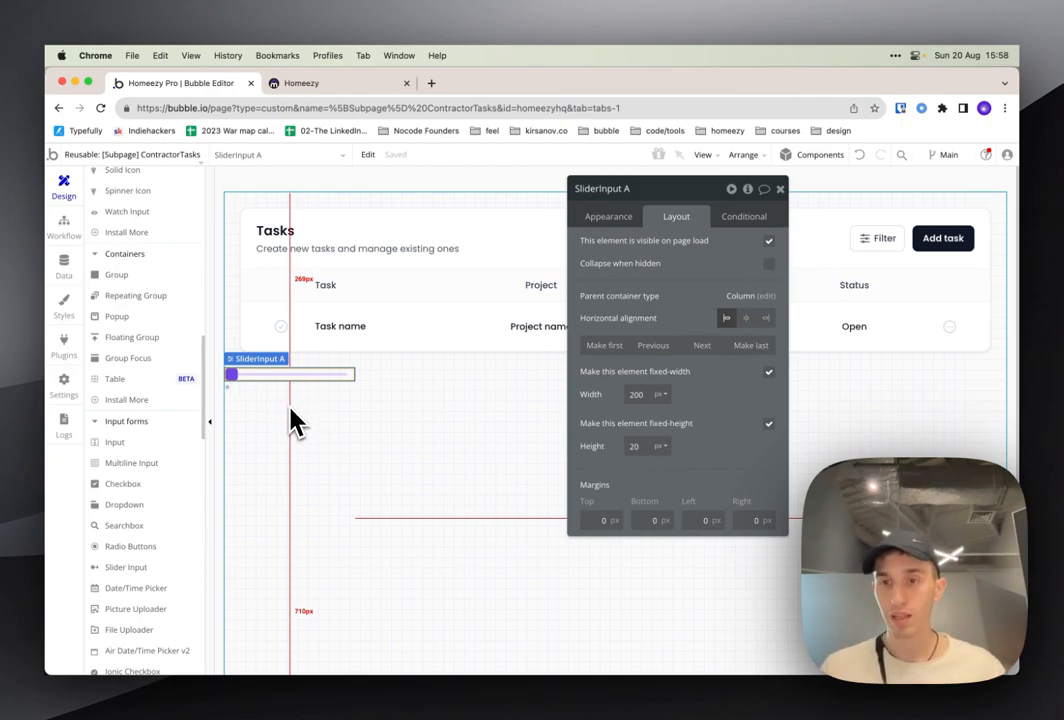
mouse_move(305, 415)
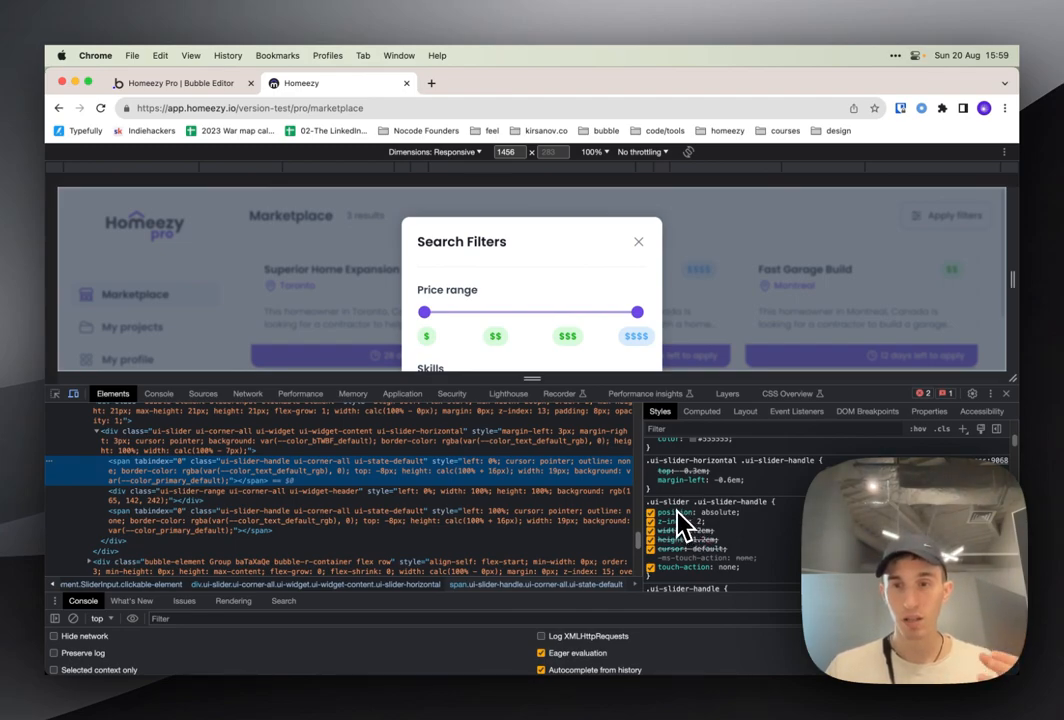
mouse_move(747, 539)
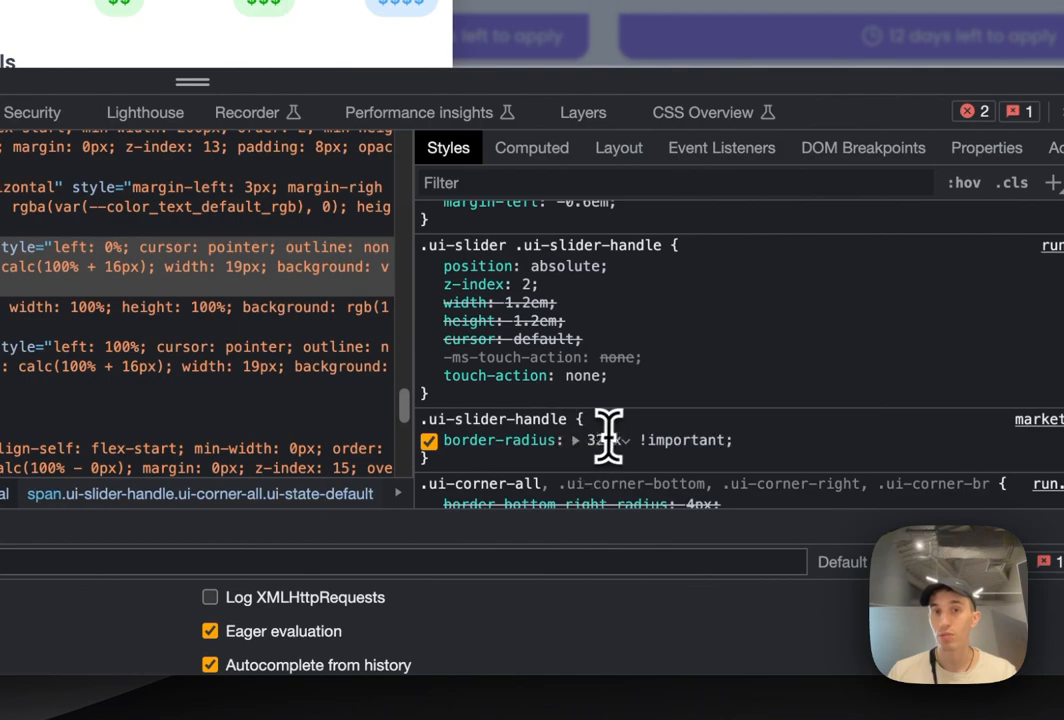
Step: Change the handle border-radius to 12px !important and add background-color: red
type("0px")
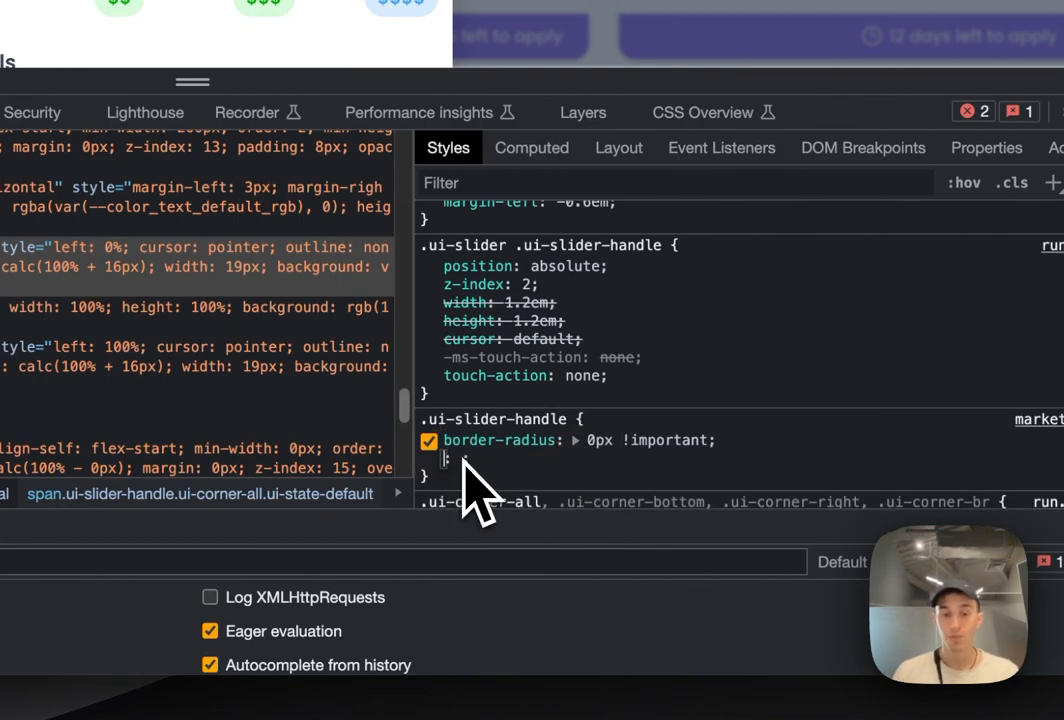
type("background-color: red;")
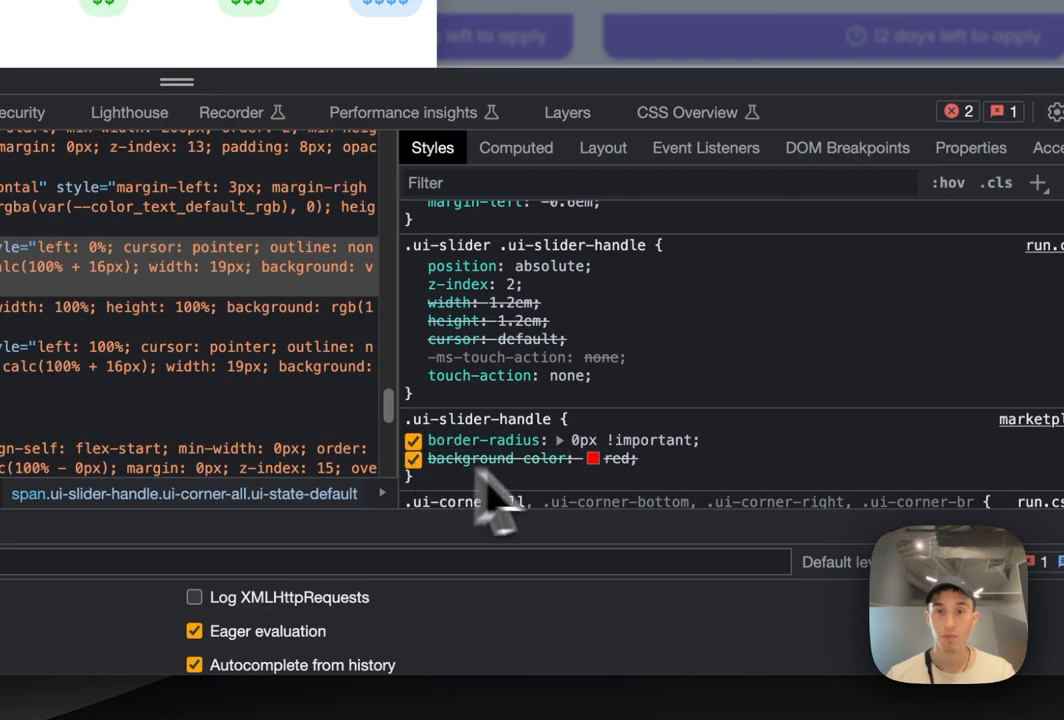
scroll("down", 3)
type("12")
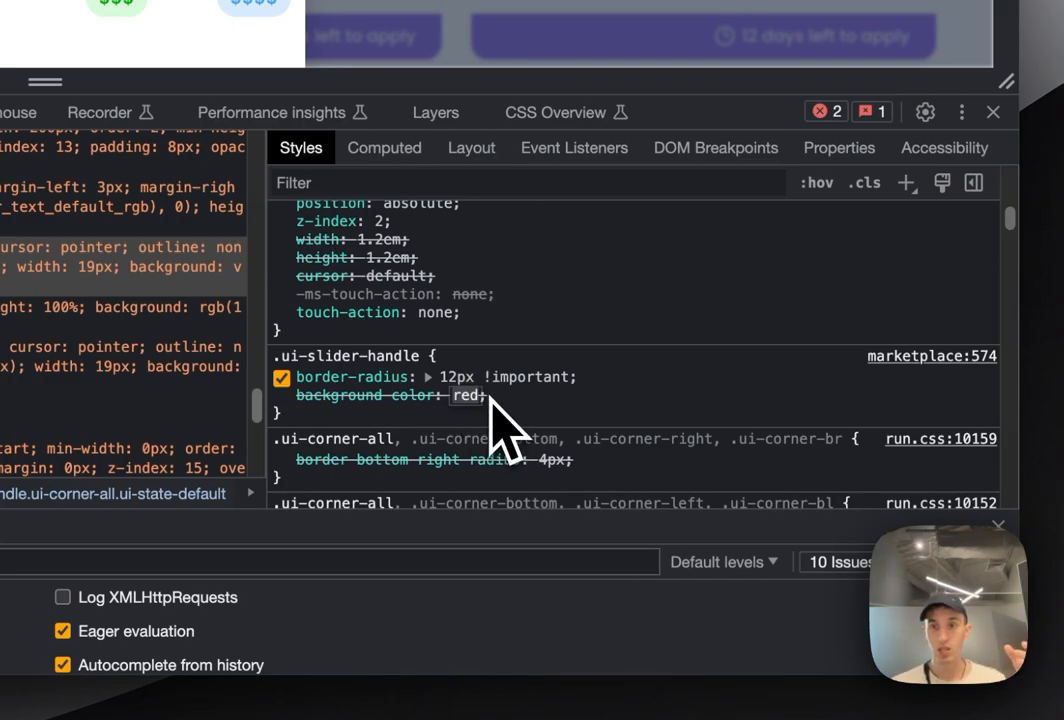
Step: Mark the handle's red background-color declaration !important so both handles turn red
left_click(470, 400)
type(" !importan")
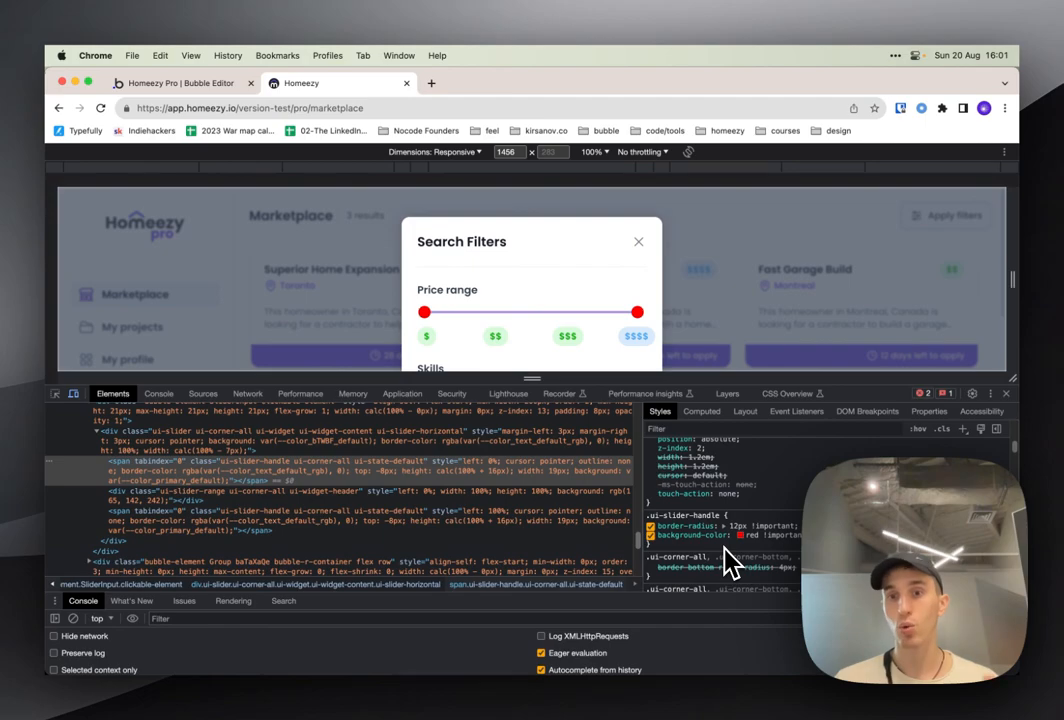
mouse_move(766, 534)
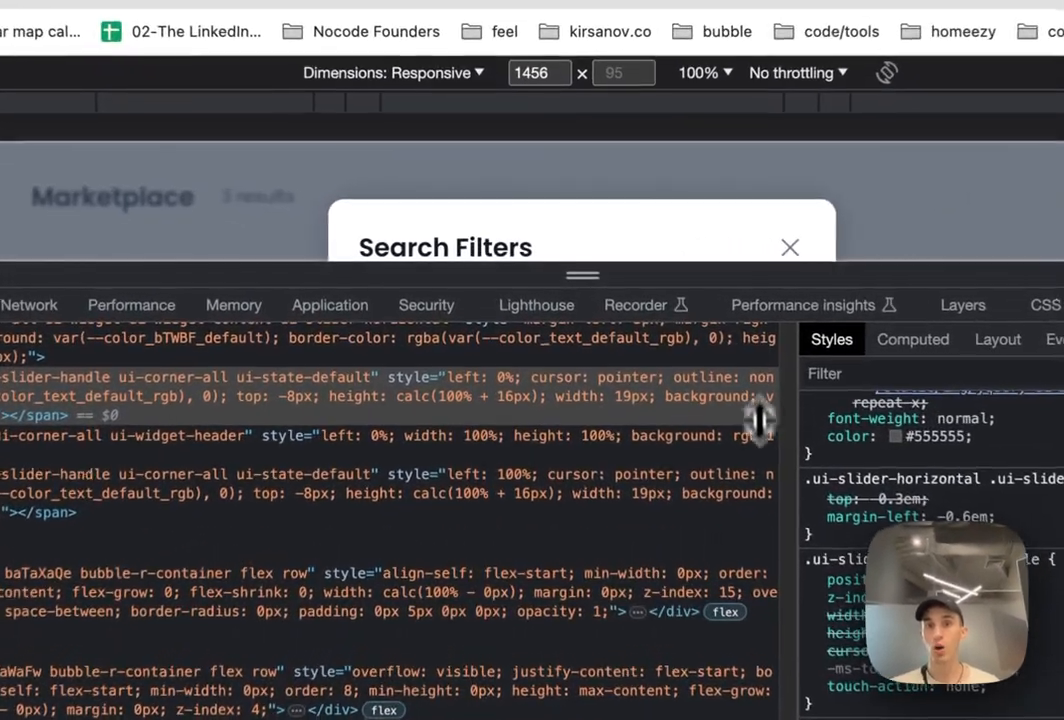
Step: View the site's HTTPS certificate in the Security tab, then return to the Bubble editor
left_click(425, 306)
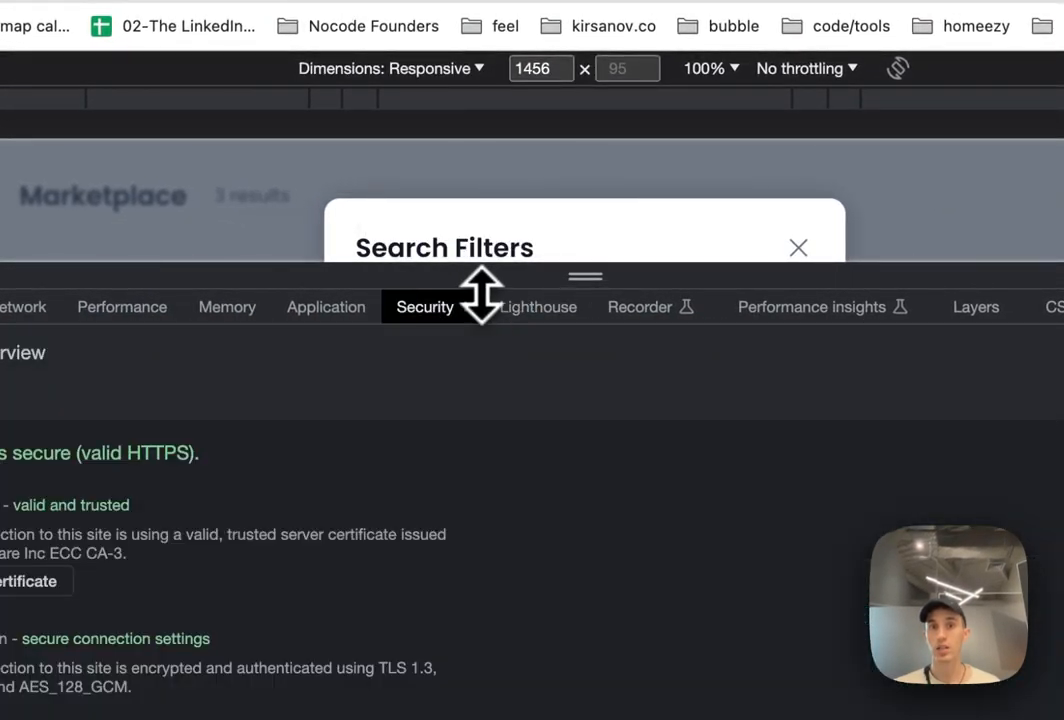
left_click(100, 243)
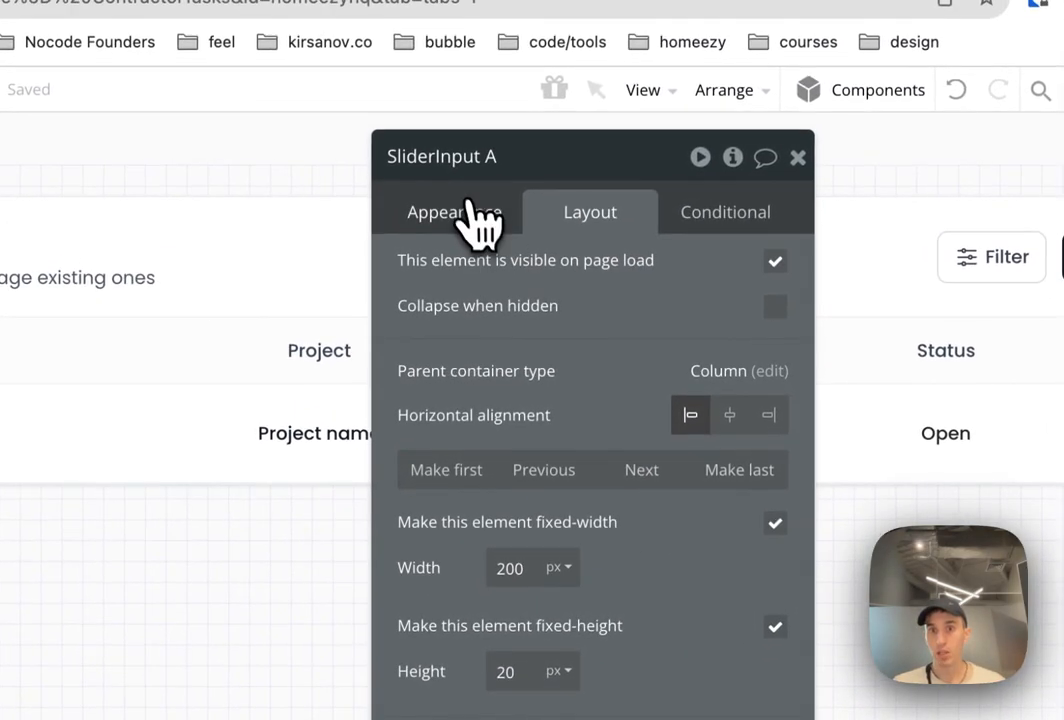
Step: Show SliderInput A's 0–10 range, Primary Light background and primary handle colour
left_click(454, 211)
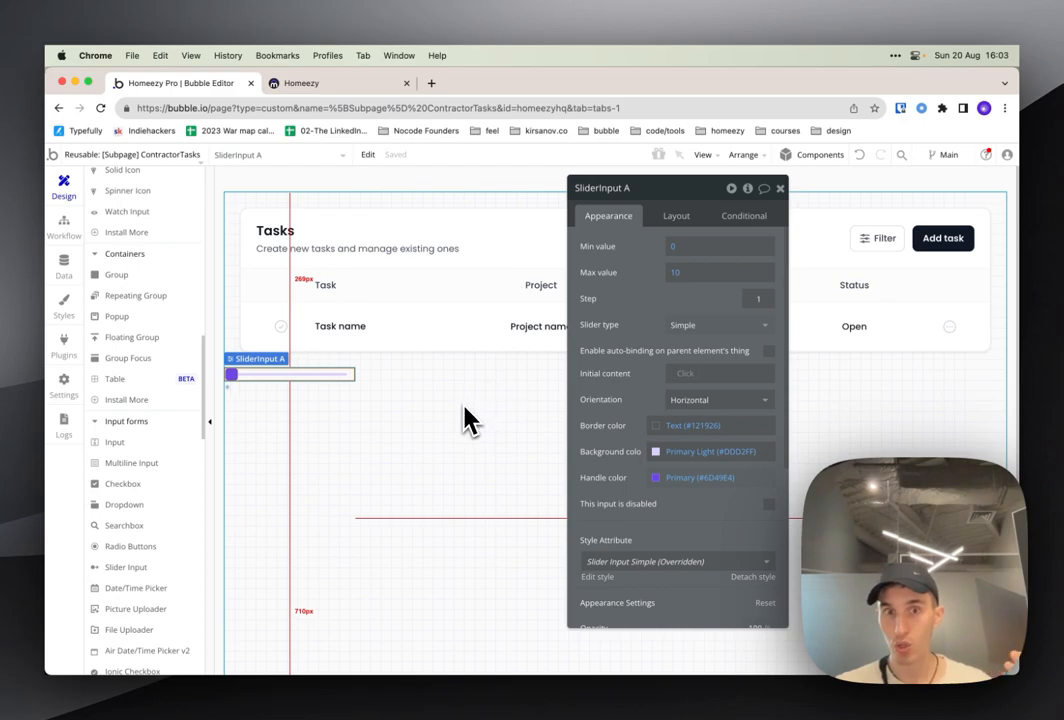
mouse_move(458, 418)
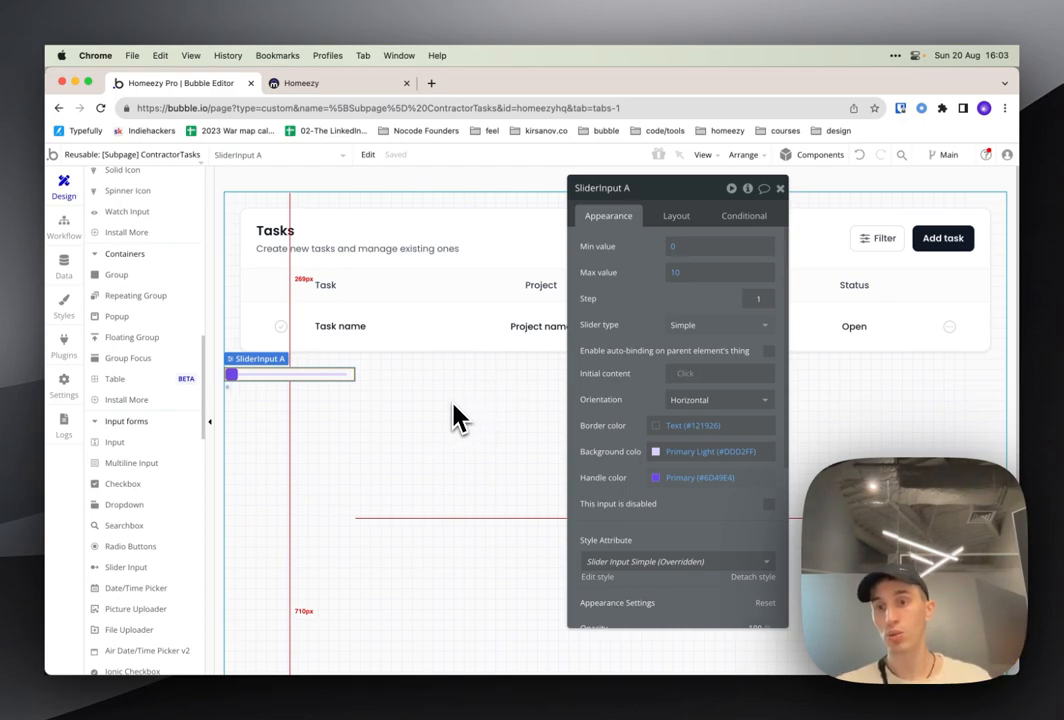
mouse_move(445, 420)
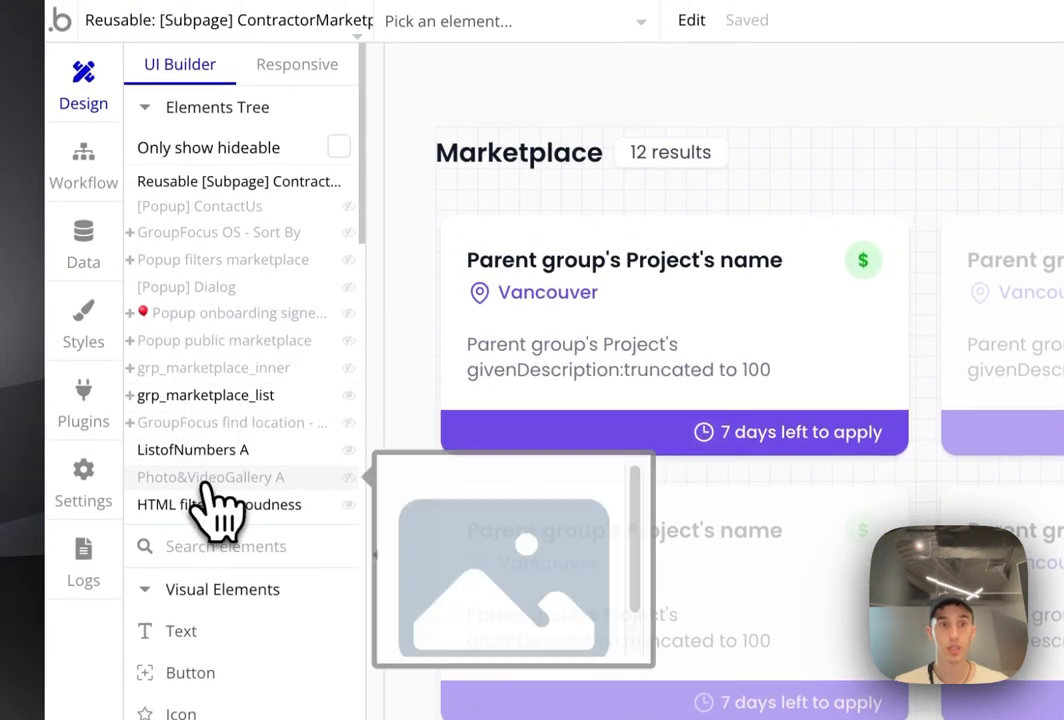
Step: Open the 'HTML filter tag roudness' element holding the 20px !important handle rounding rule
left_click(218, 505)
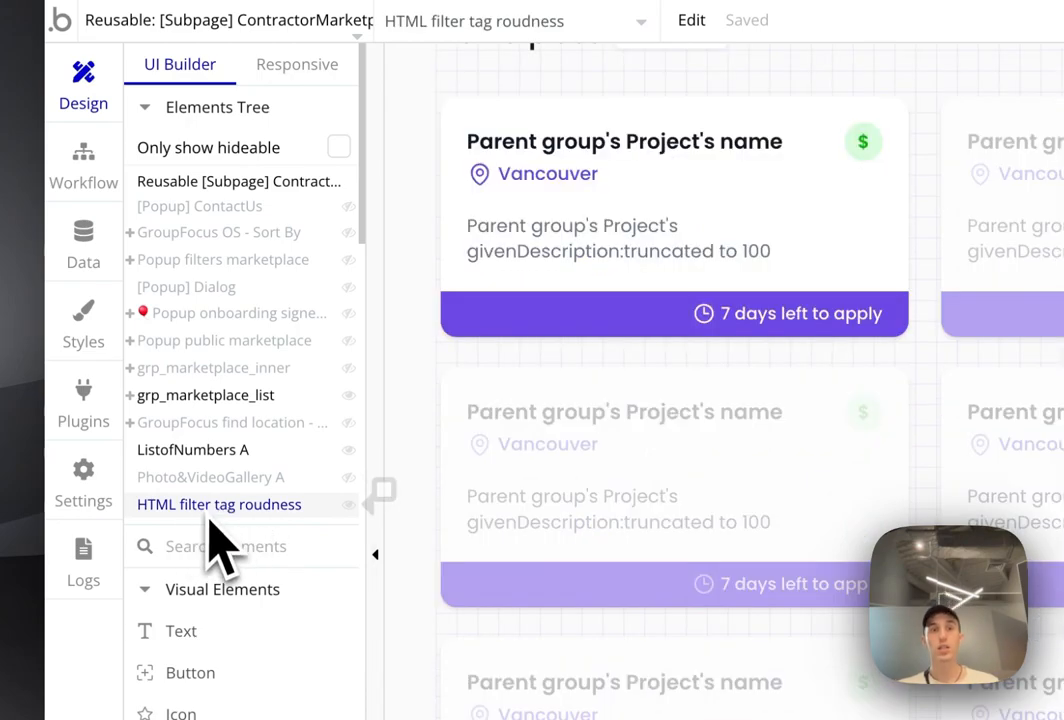
left_click(219, 505)
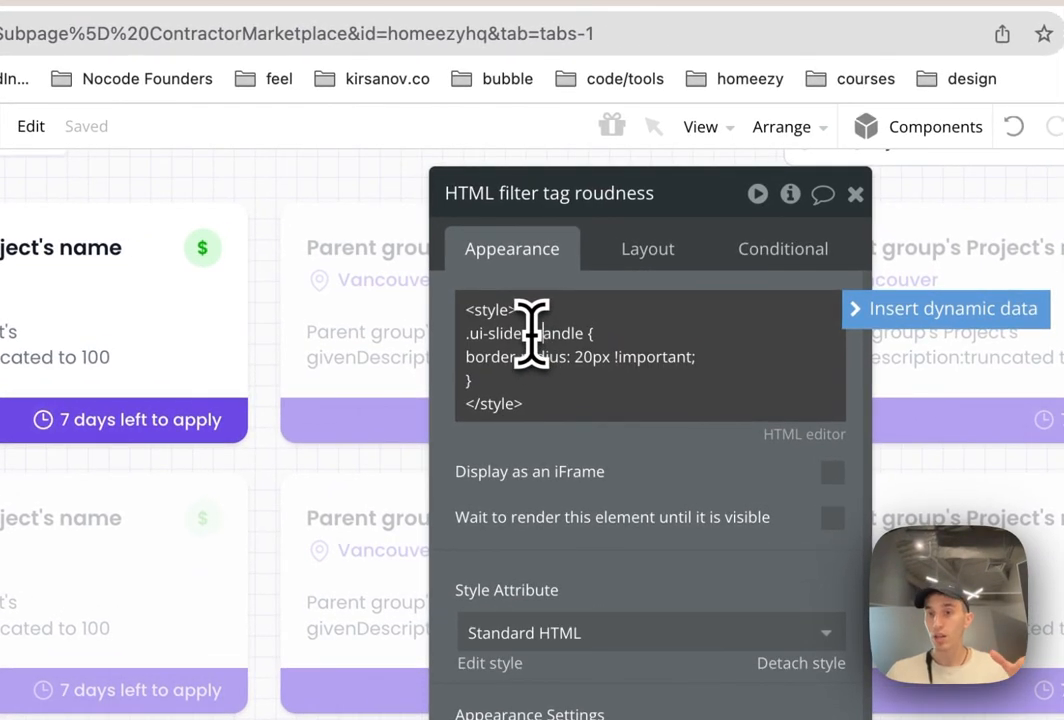
mouse_move(538, 320)
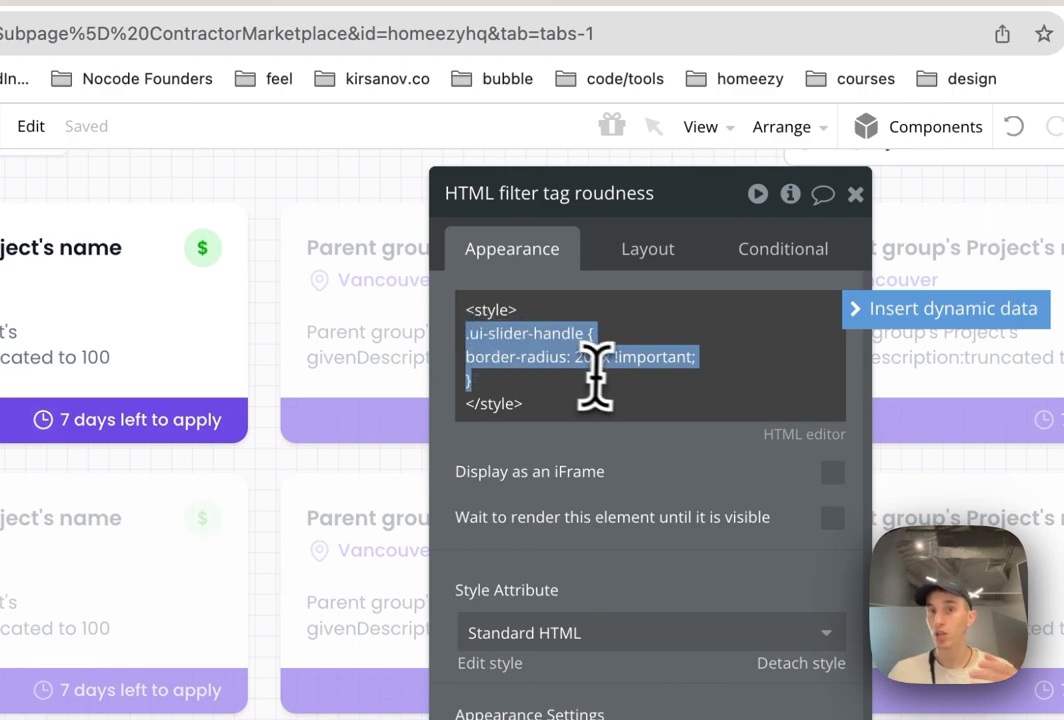
mouse_move(605, 400)
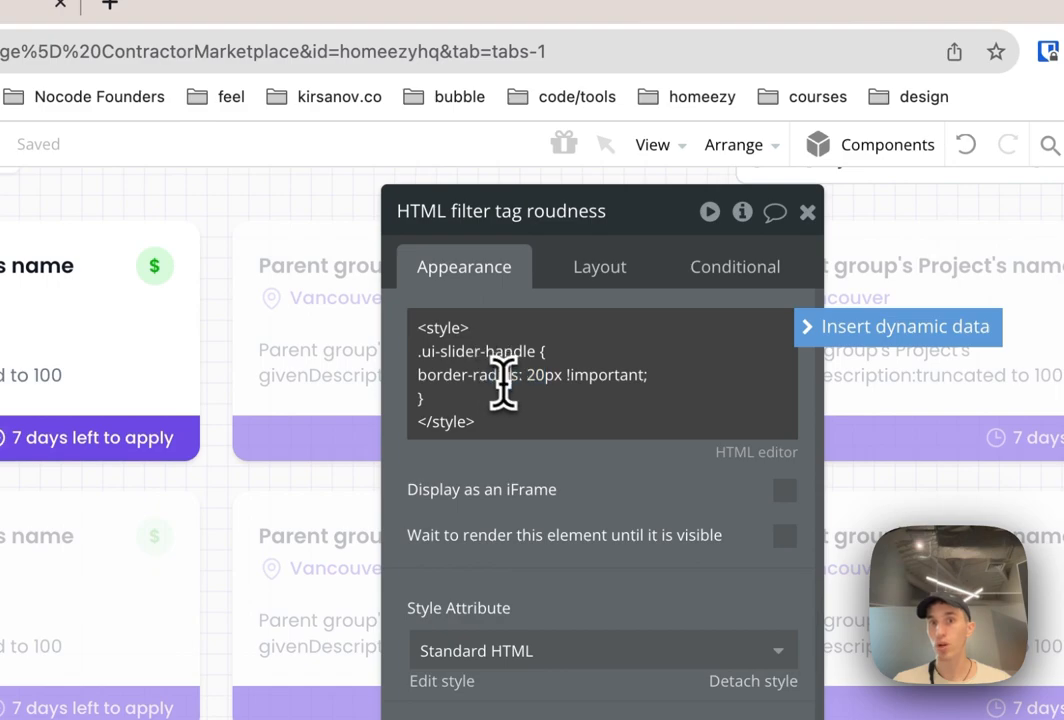
mouse_move(569, 379)
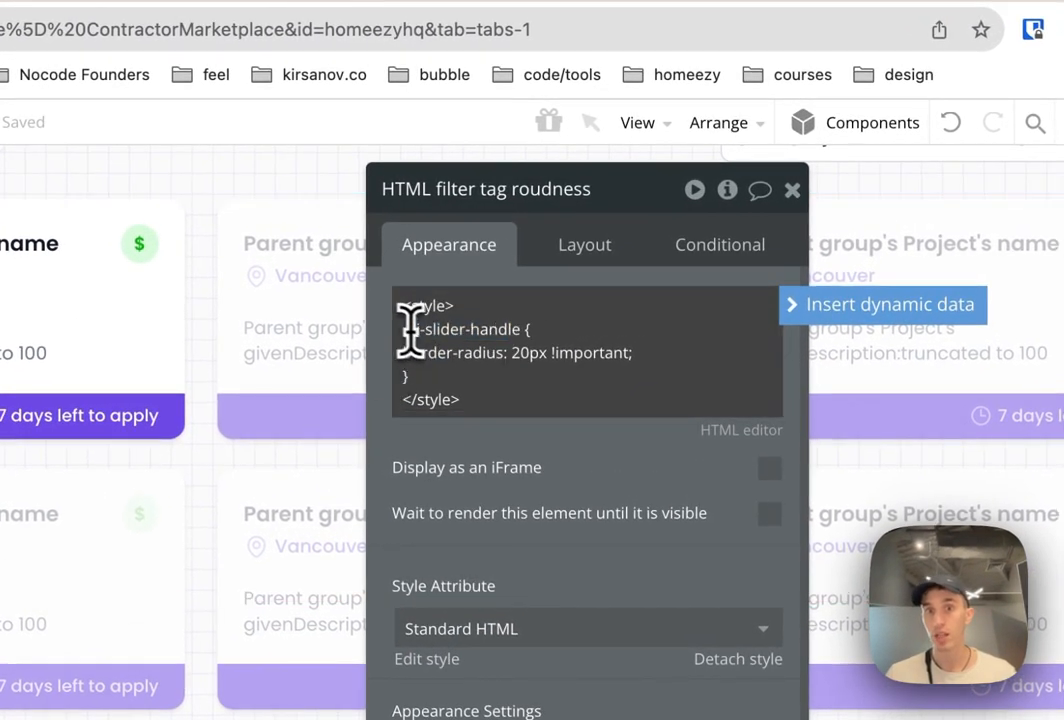
double_click(460, 328)
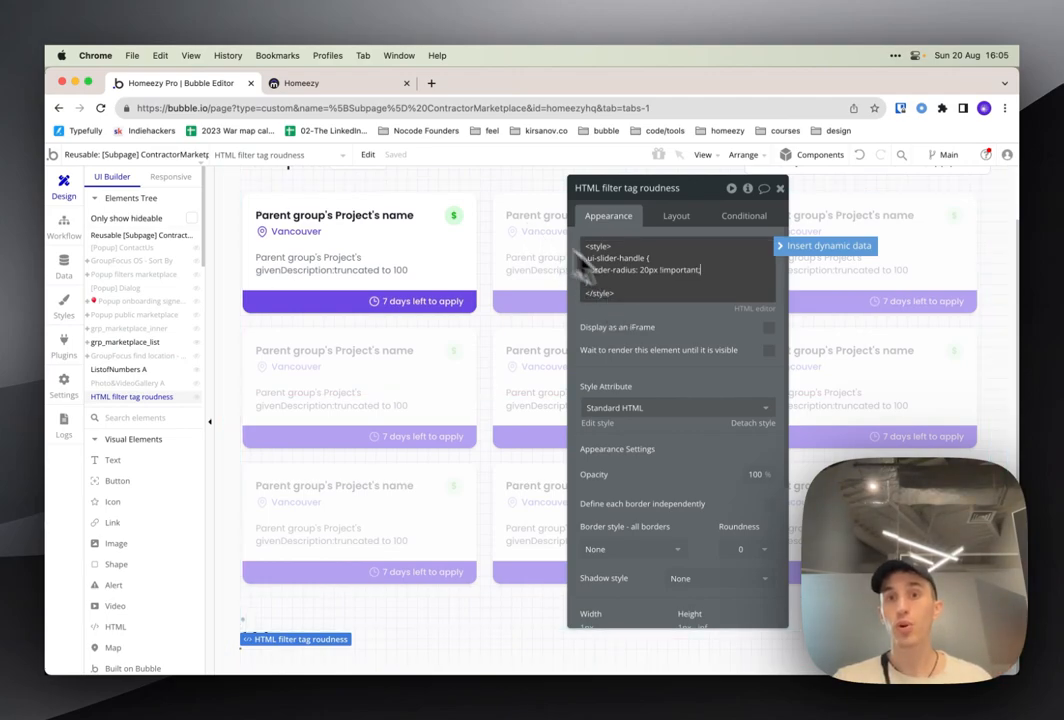
mouse_move(625, 280)
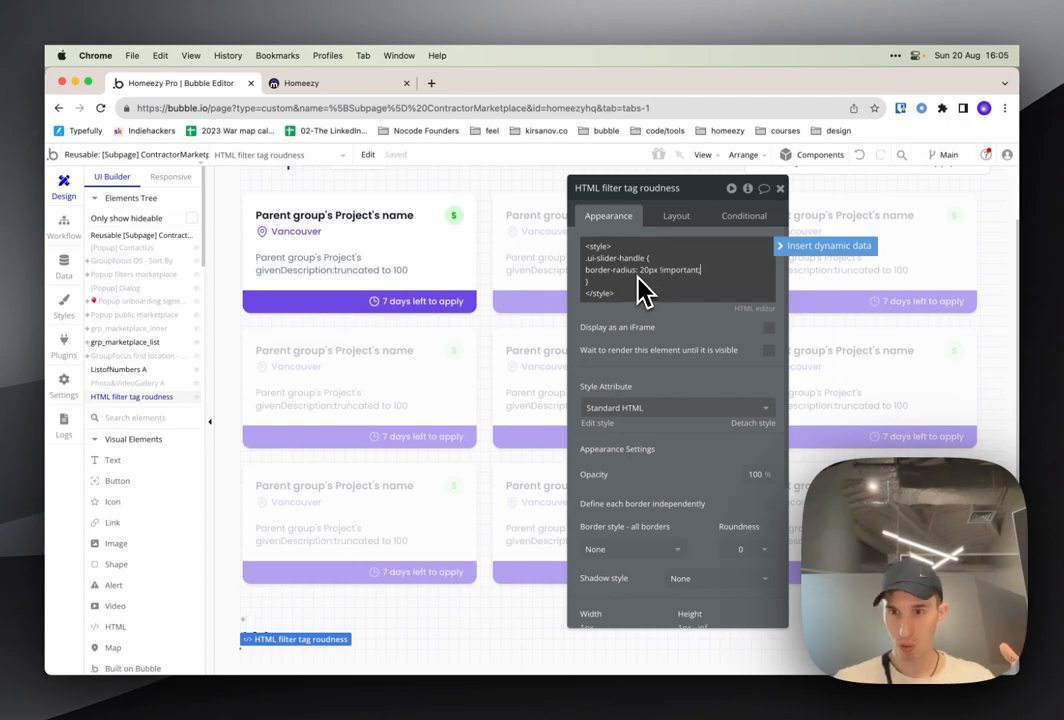
mouse_move(600, 277)
type(";")
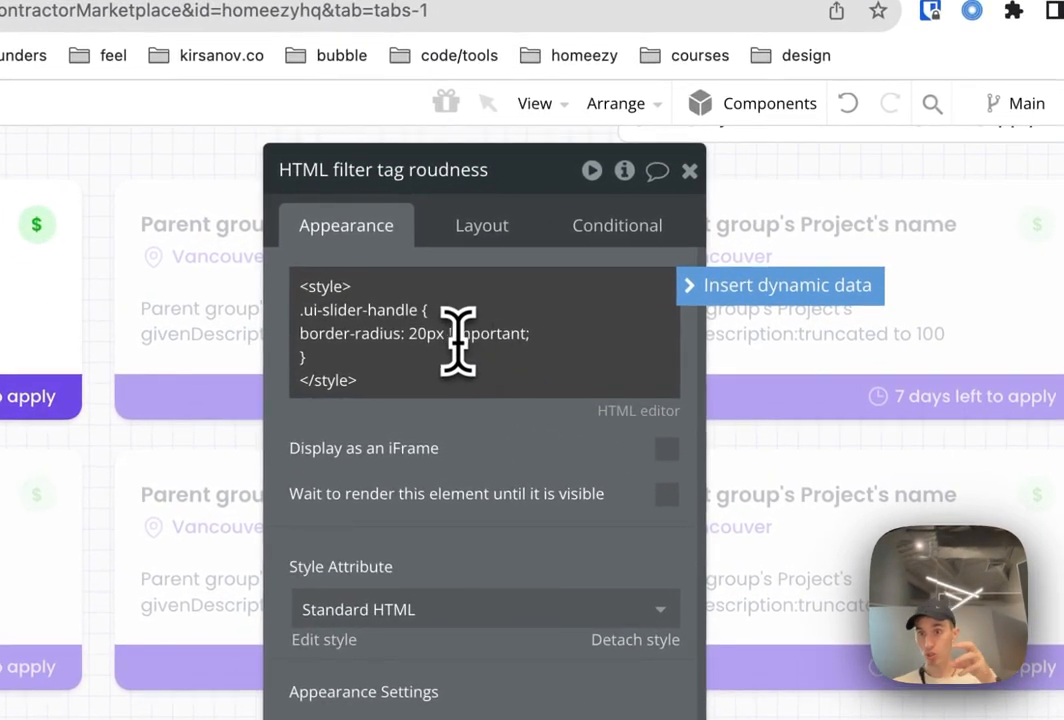
mouse_move(500, 350)
type("background-color: red !")
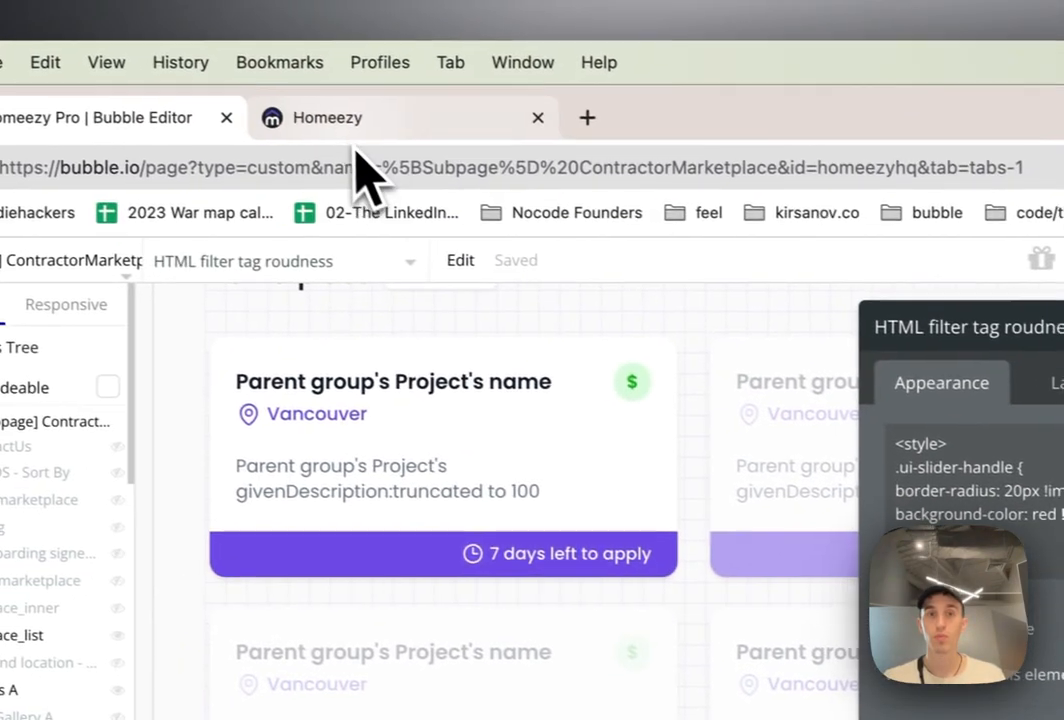
Step: On the live Homeezy marketplace, open Search Filters showing red circular price handles
left_click(346, 118)
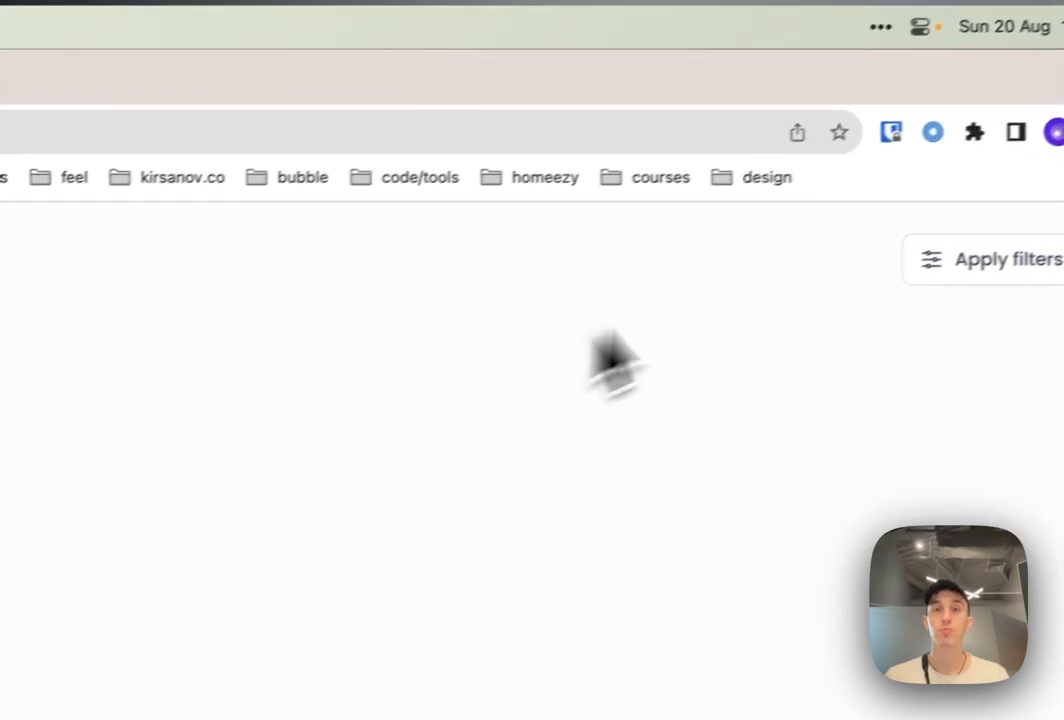
left_click(1007, 259)
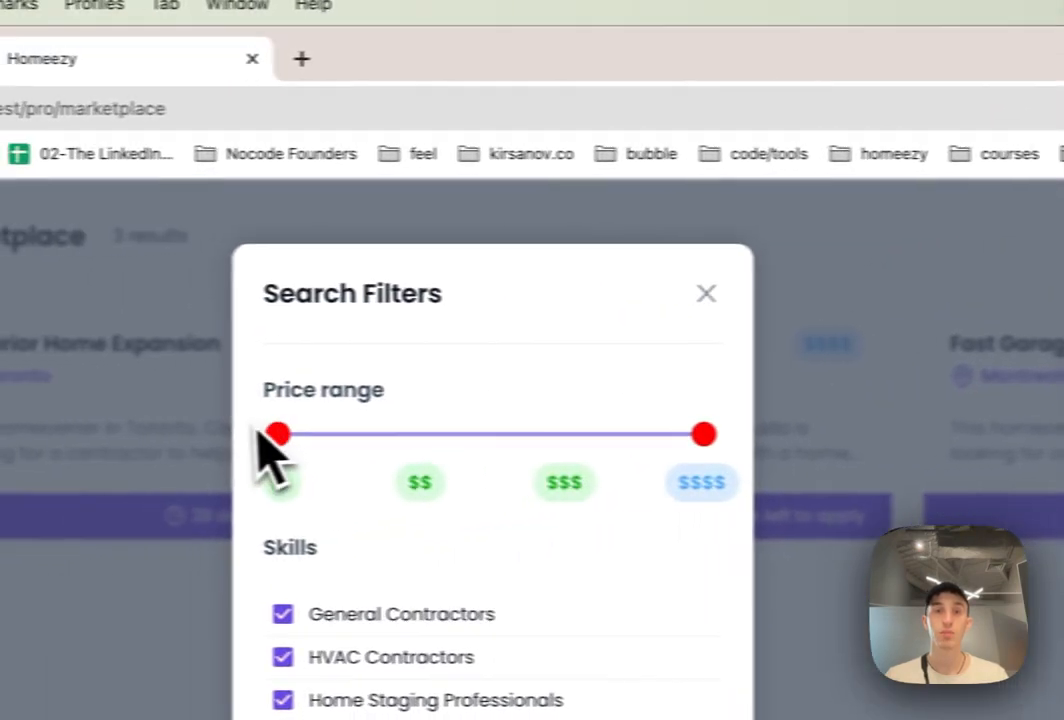